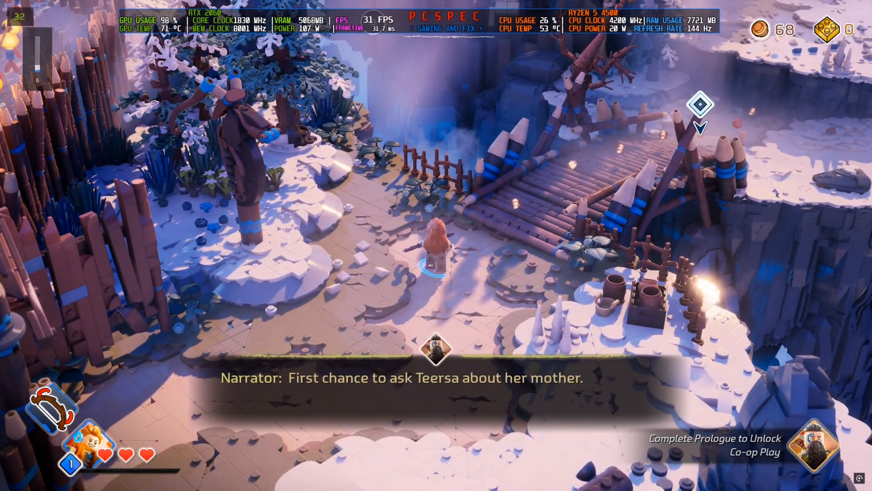
Step: Review the Video options down to Advanced Graphics: TSR upscaling, 100% resolution scale, Epic quality
key("Escape")
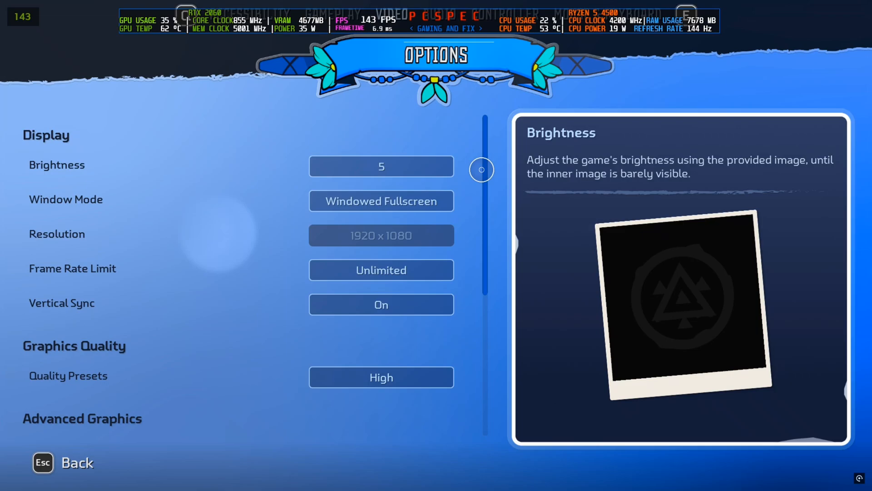
scroll("down", 3)
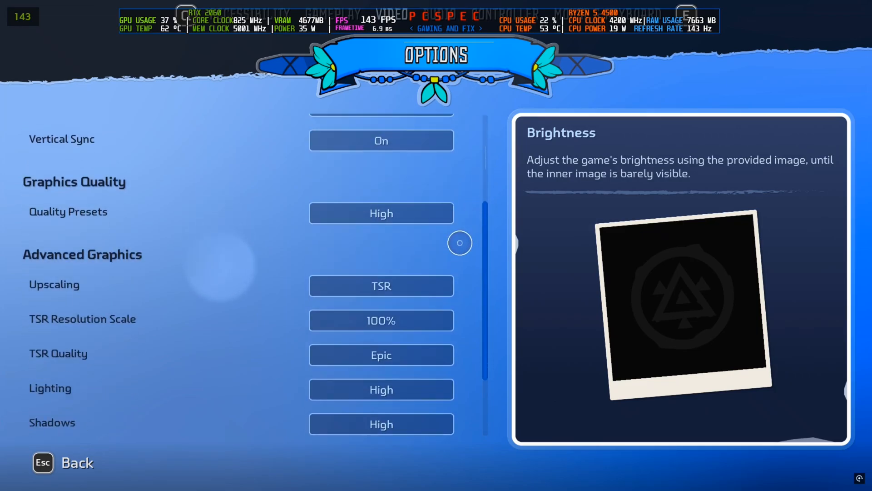
mouse_move(381, 212)
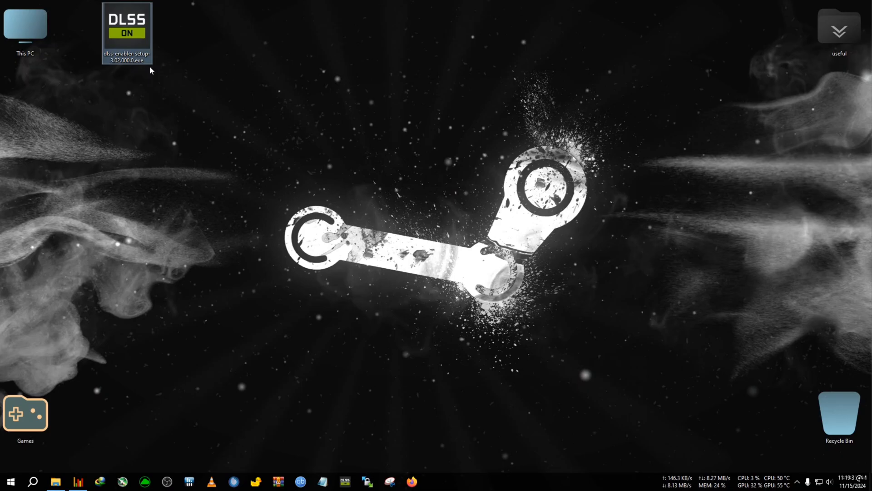
mouse_move(174, 80)
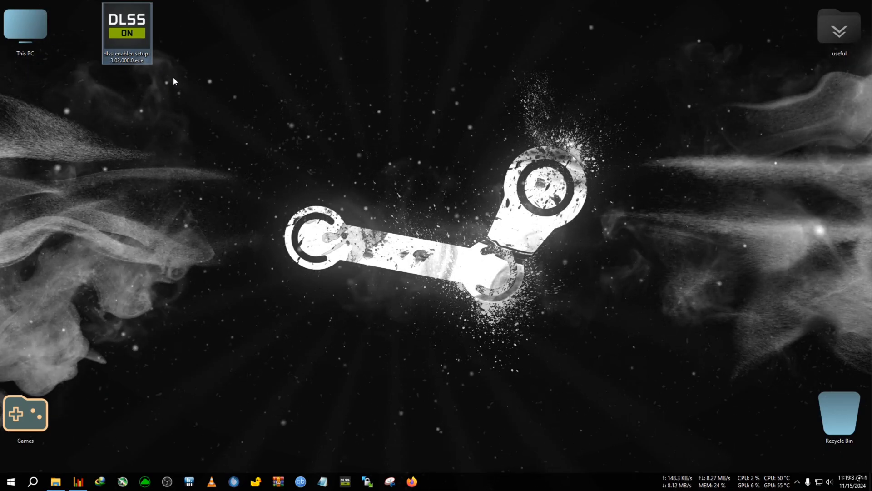
Step: Launch dlss-enabler-setup from the desktop and continue past the Information page
left_click(126, 34)
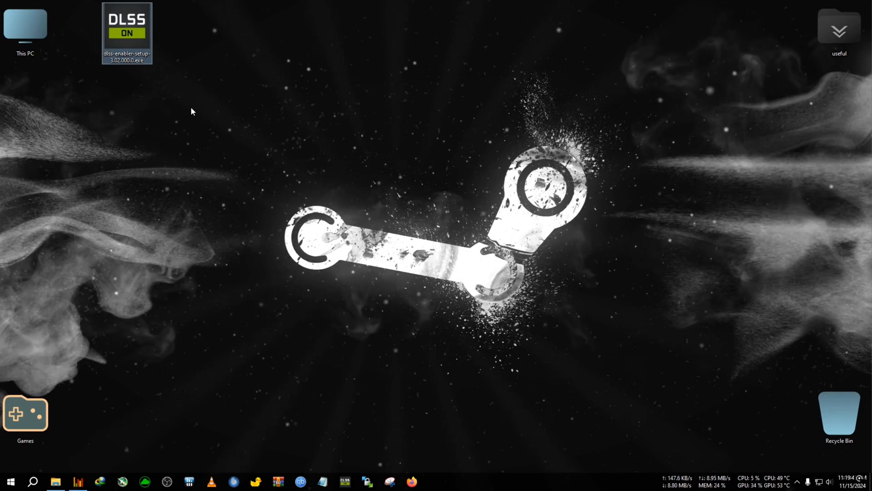
mouse_move(127, 28)
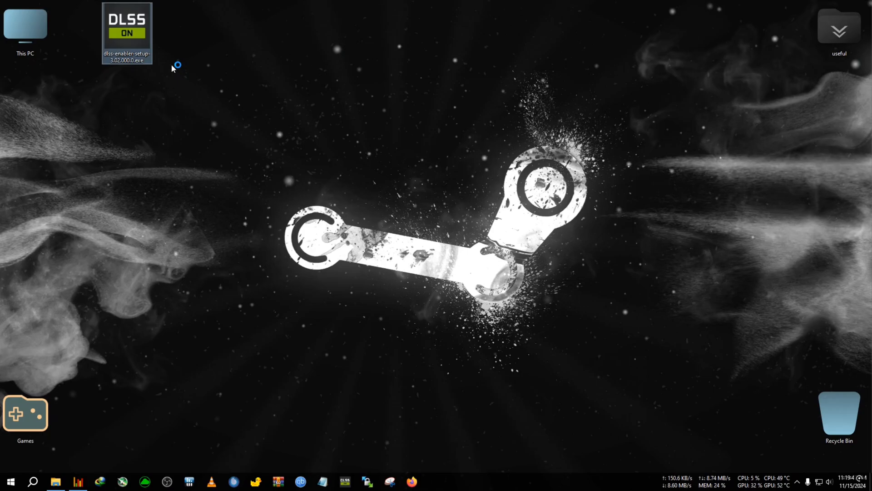
double_click(127, 31)
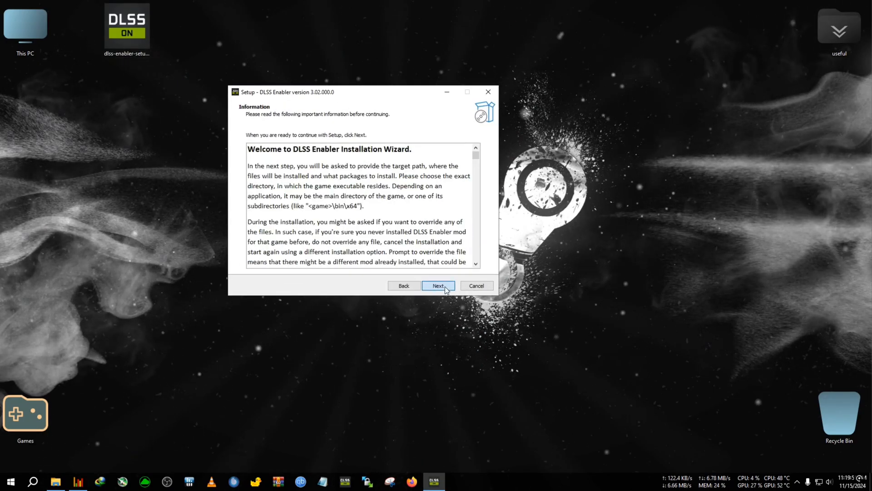
left_click(438, 285)
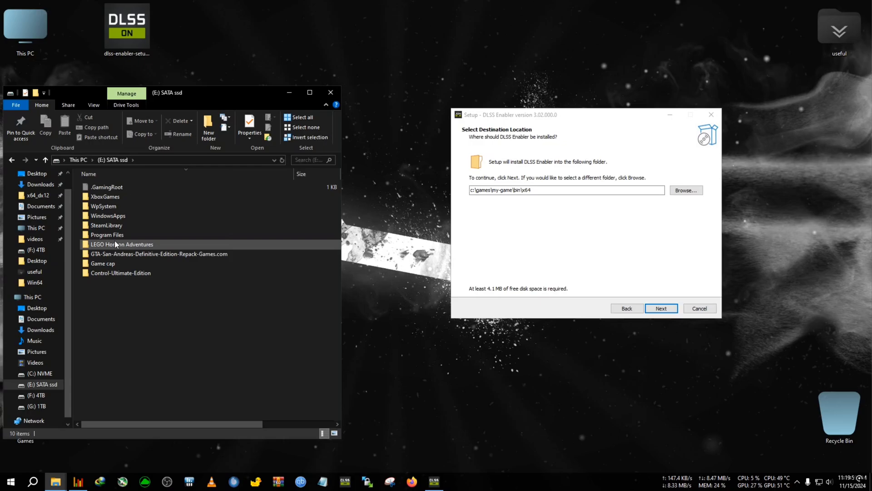
Step: Browse to E:\LEGO Horizon Adventures\Glow\Binaries\Win64 and copy its full path
double_click(121, 244)
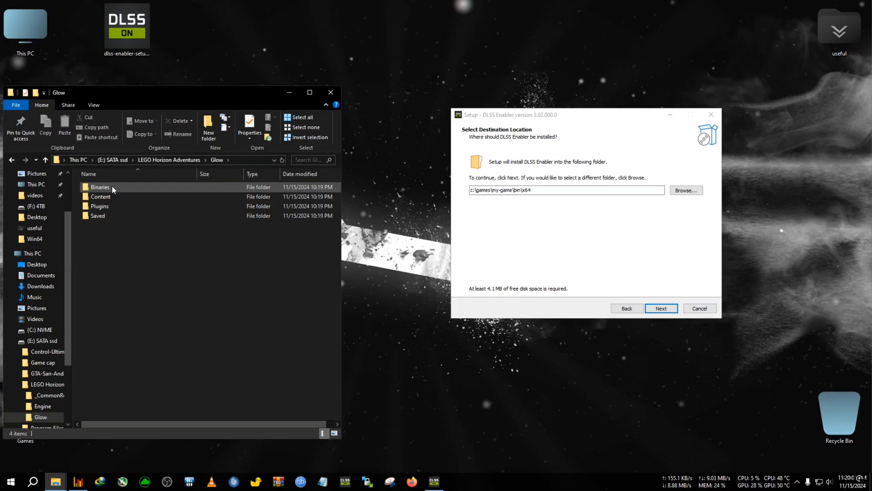
double_click(100, 186)
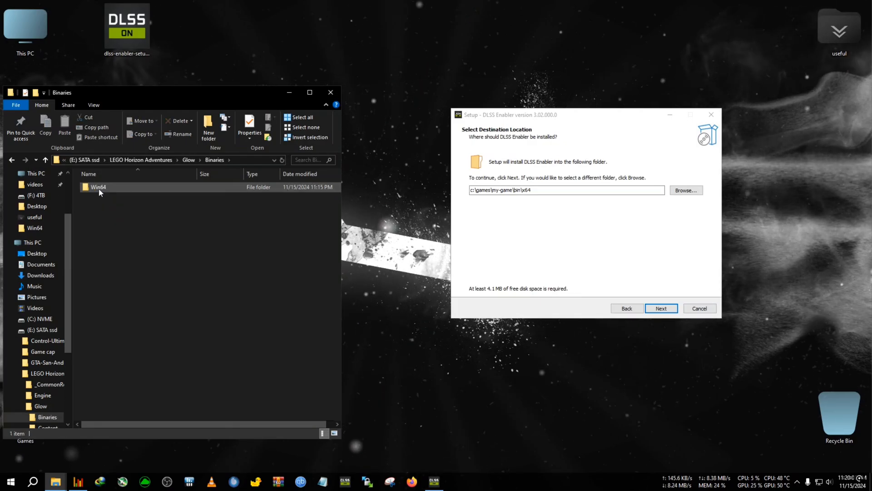
double_click(98, 186)
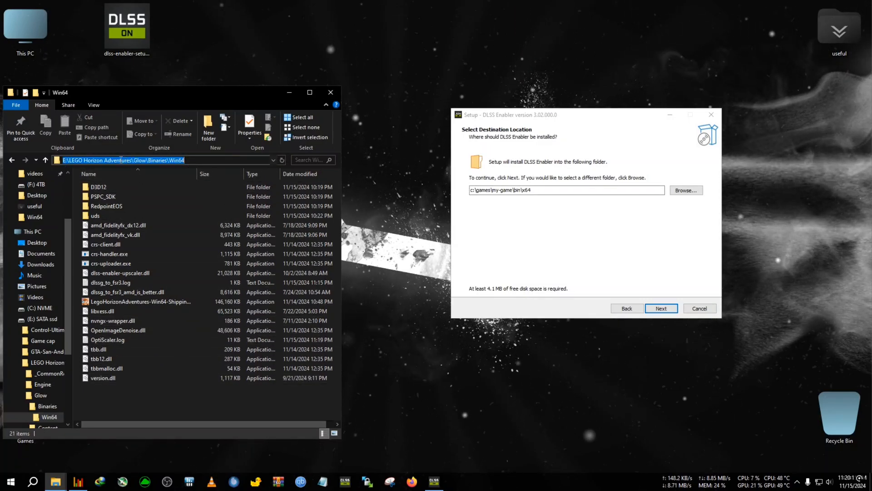
right_click(139, 160)
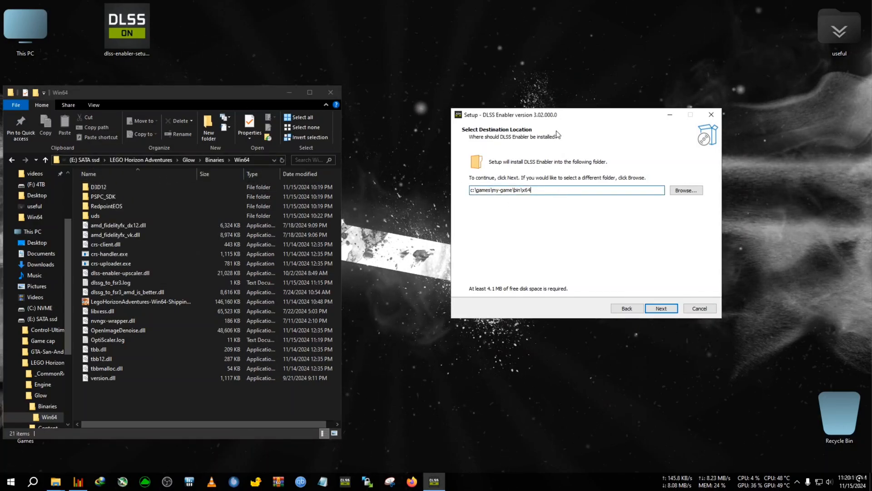
Step: Set the installer destination to E:\LEGO Horizon Adventures\Glow\Binaries\Win64 and continue
triple_click(565, 190)
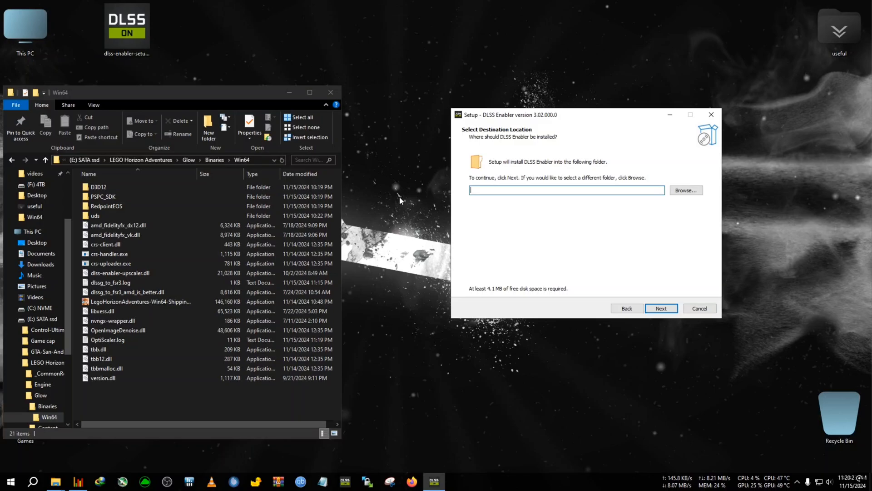
type("E:\\LEGO Horizon Adventures\\Glow\\Binaries\\Win64")
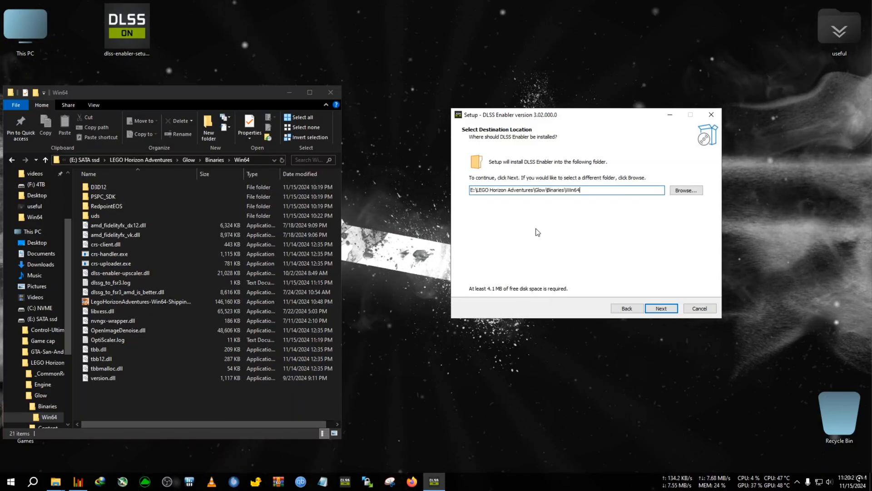
left_click(660, 308)
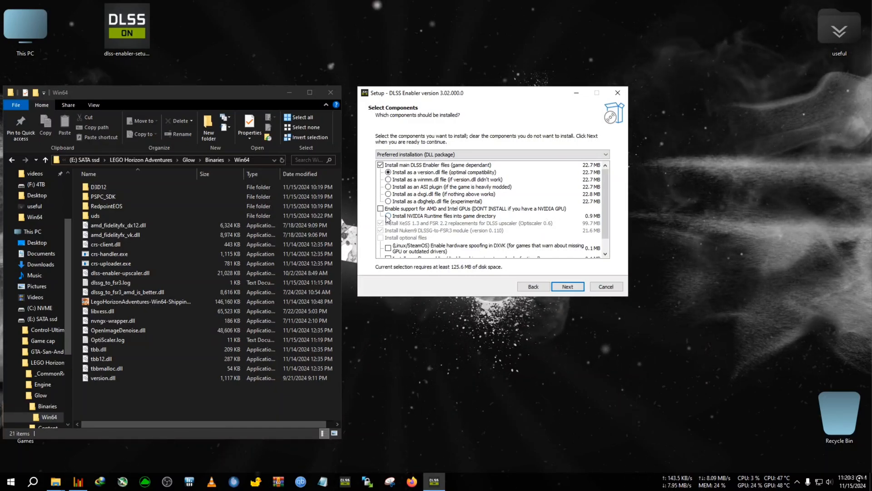
Step: Leave AMD/Intel GPU support off and include the driver signature check .reg files
left_click(381, 208)
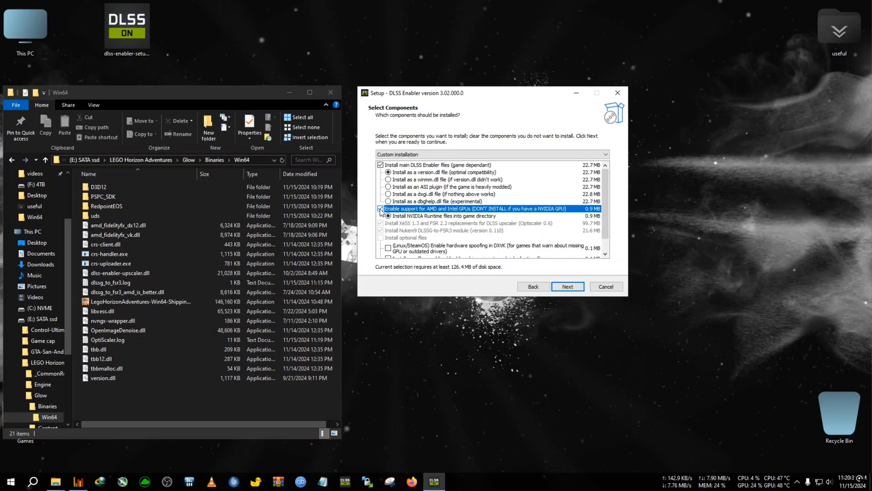
left_click(381, 208)
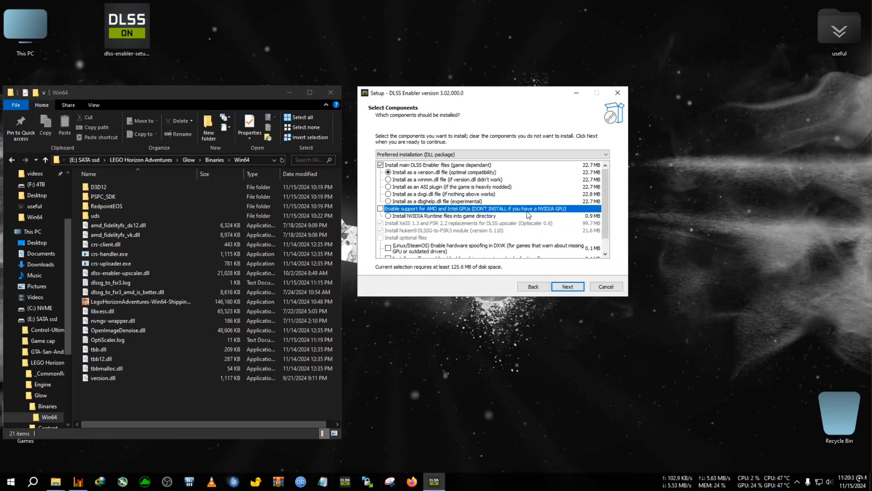
scroll("down", 3)
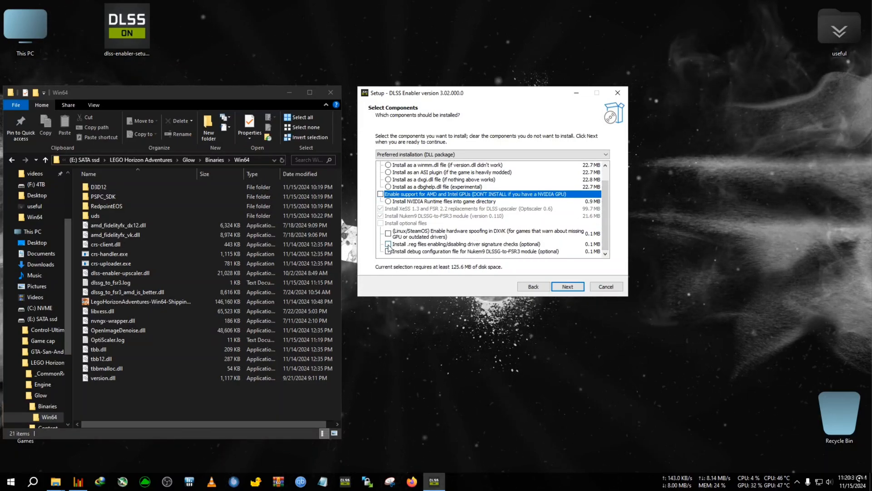
left_click(388, 244)
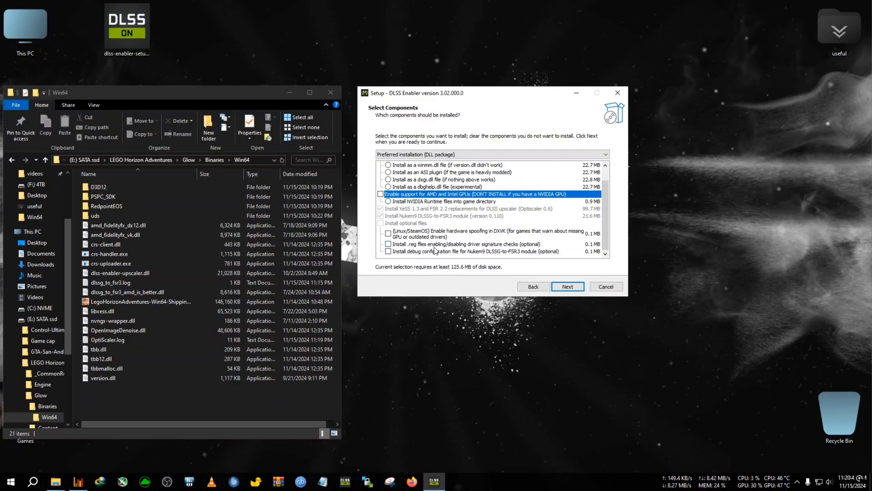
mouse_move(434, 250)
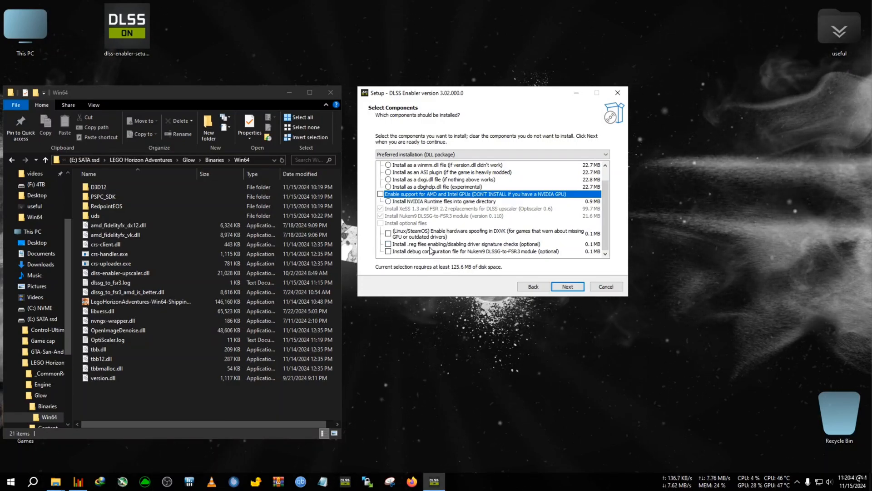
left_click(388, 244)
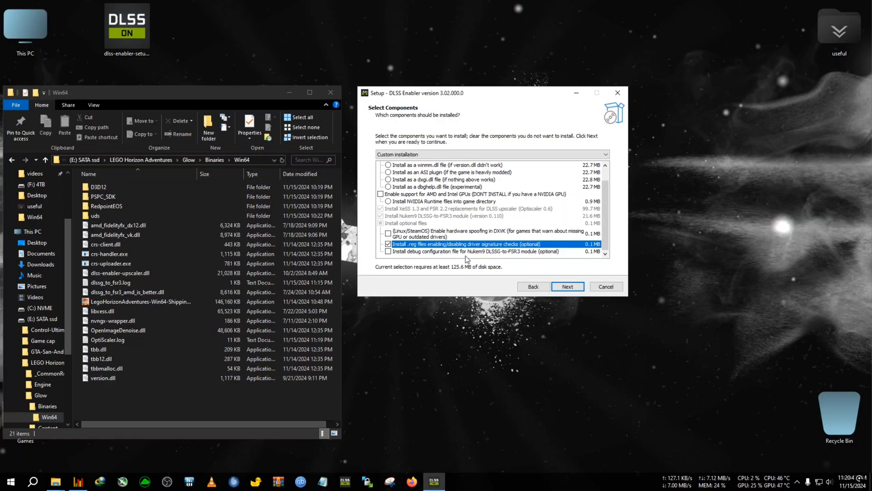
Step: Install DLSS Enabler into the Win64 folder and finish the wizard
left_click(567, 286)
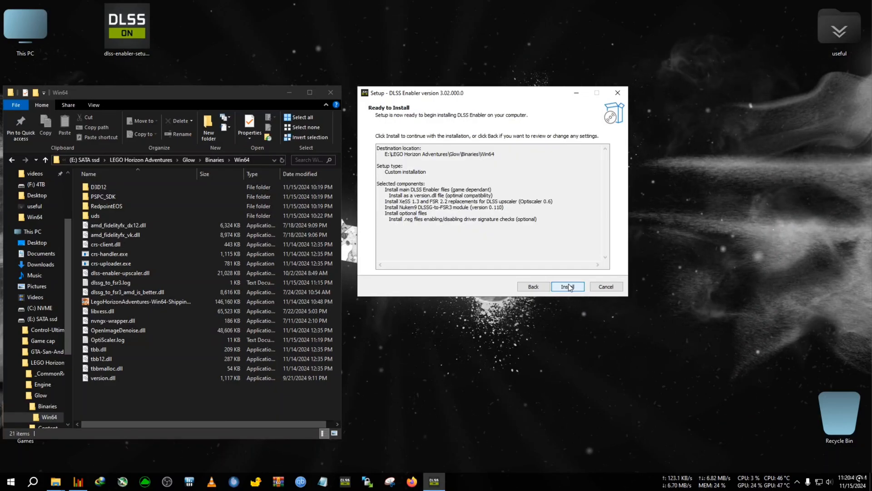
left_click(566, 286)
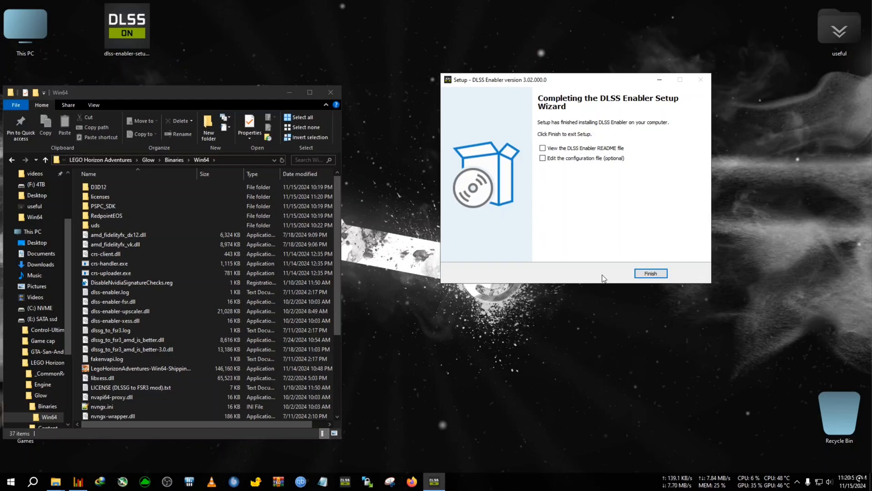
left_click(650, 274)
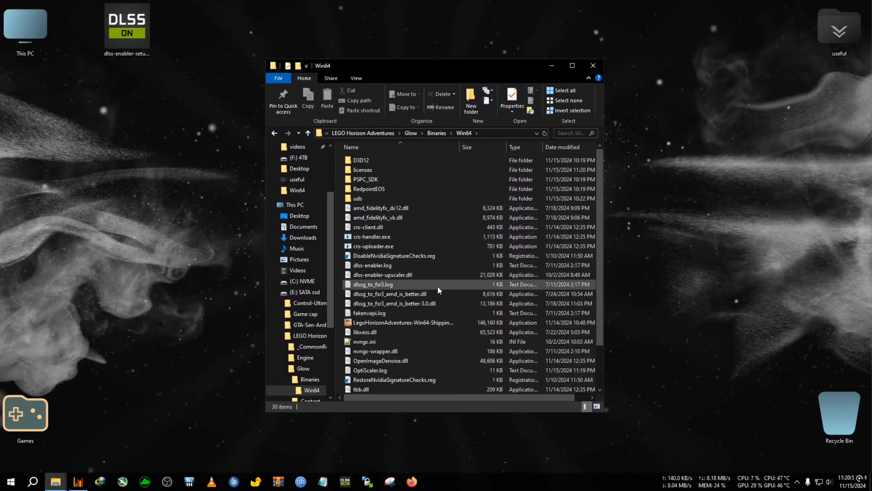
mouse_move(394, 255)
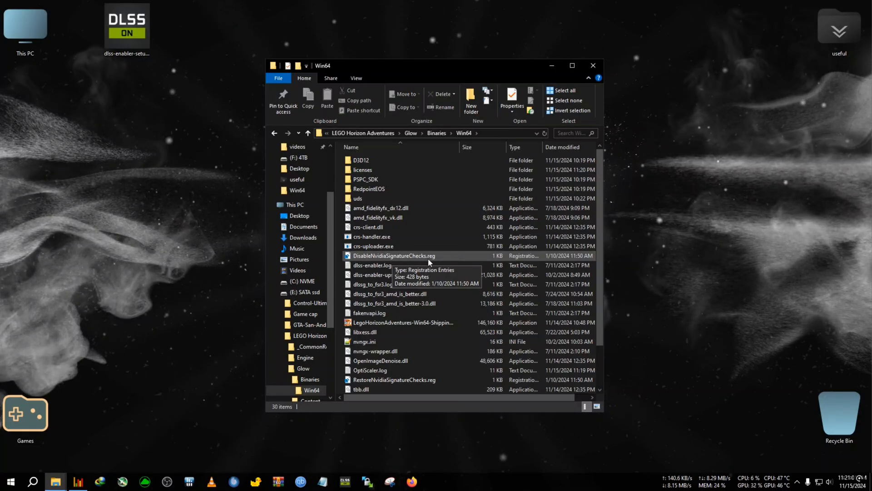
Step: Merge DisableNvidiaSignatureChecks.reg into the registry and confirm the success message
double_click(392, 255)
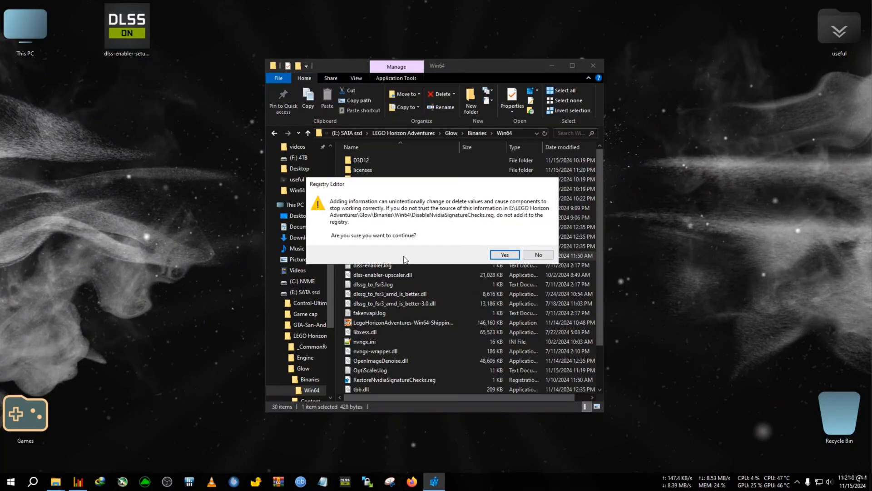
left_click(503, 254)
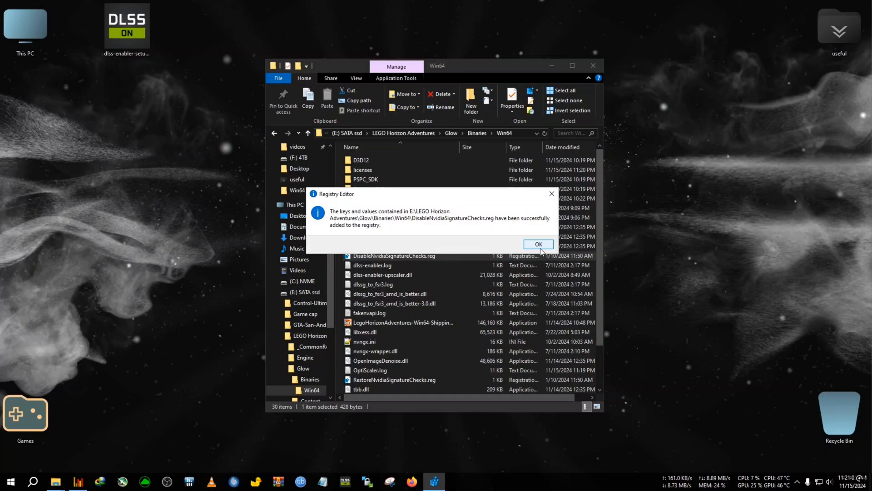
left_click(537, 244)
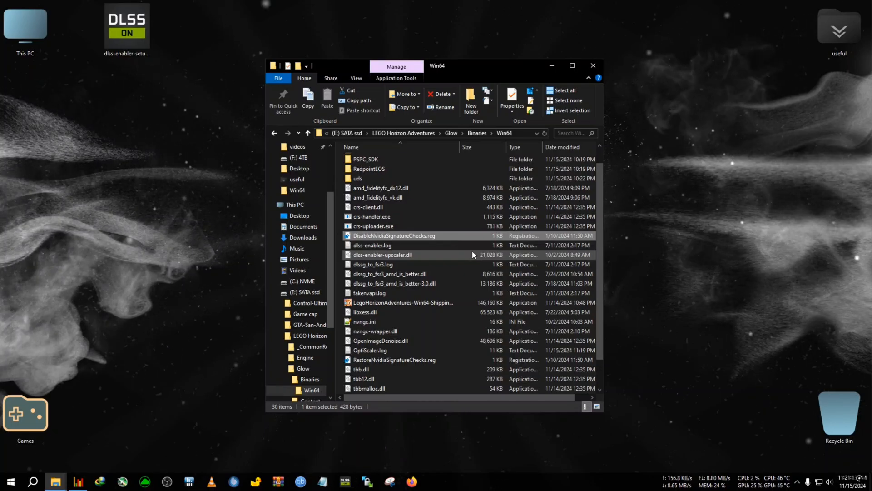
mouse_move(447, 262)
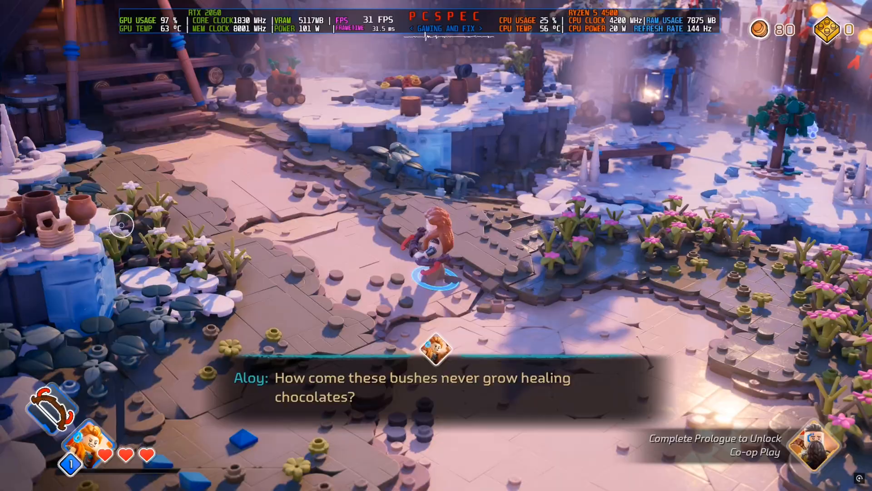
Step: Return to the game's Options and reach the Advanced Graphics section
key("Escape")
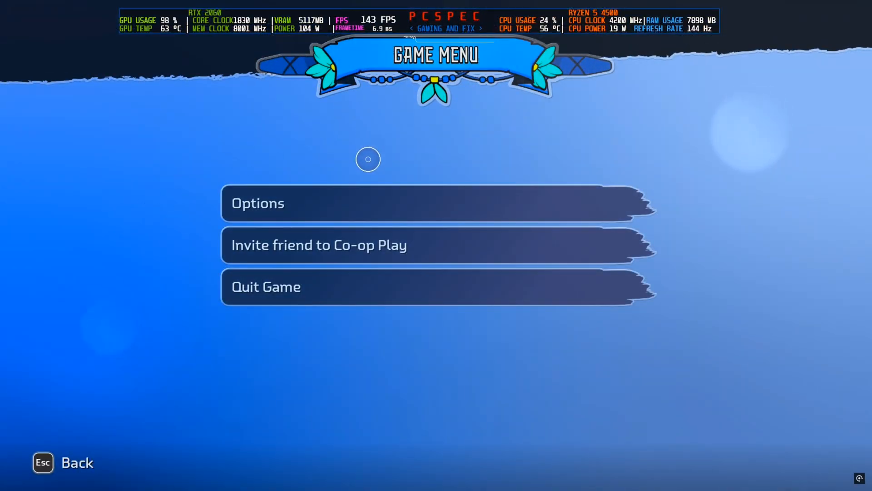
left_click(257, 202)
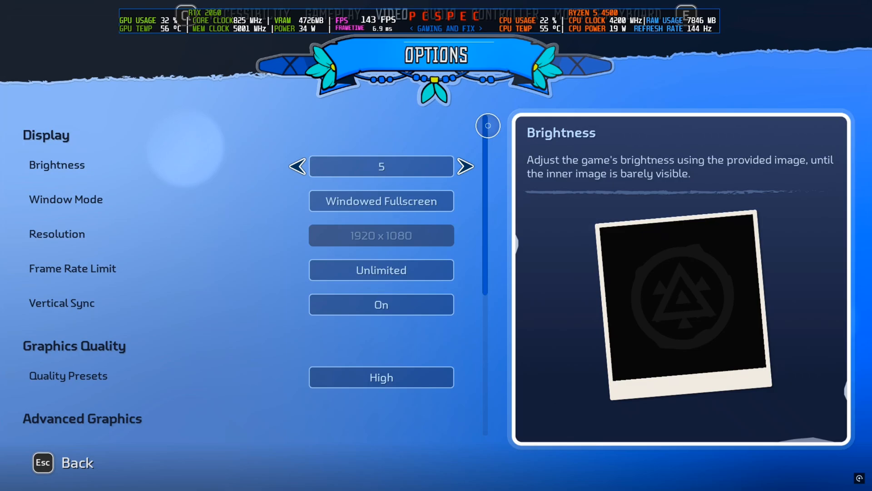
scroll("down", 3)
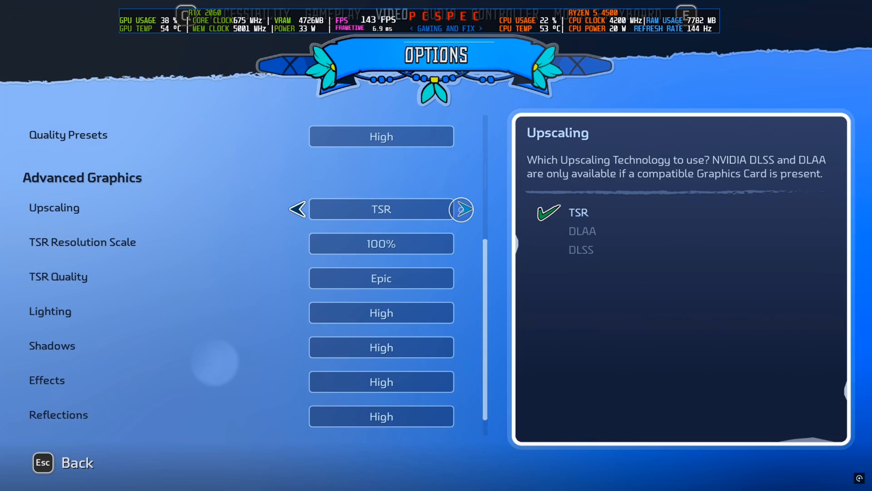
Step: Set Upscaling to DLSS with the Quality preset and turn Frame Generation on
left_click(462, 209)
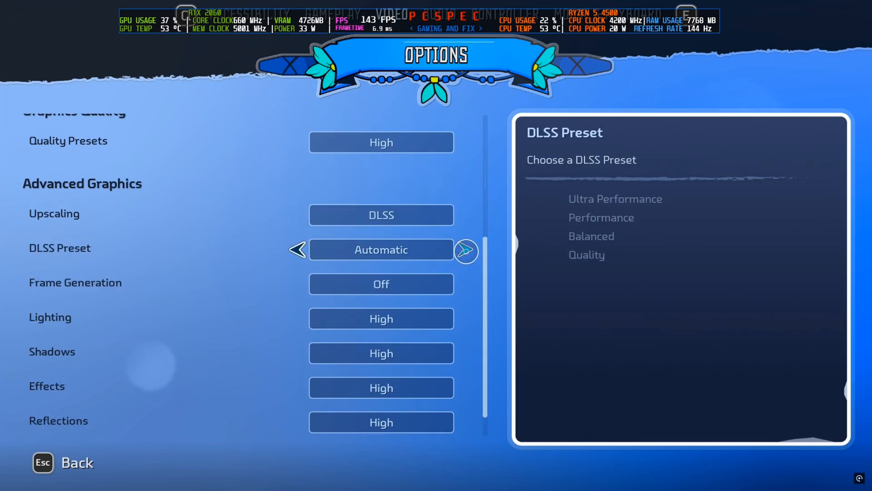
left_click(466, 251)
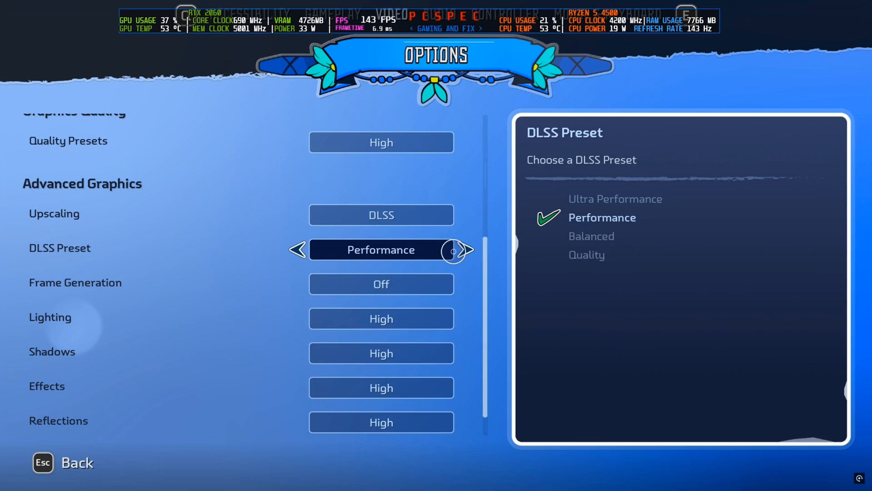
left_click(466, 250)
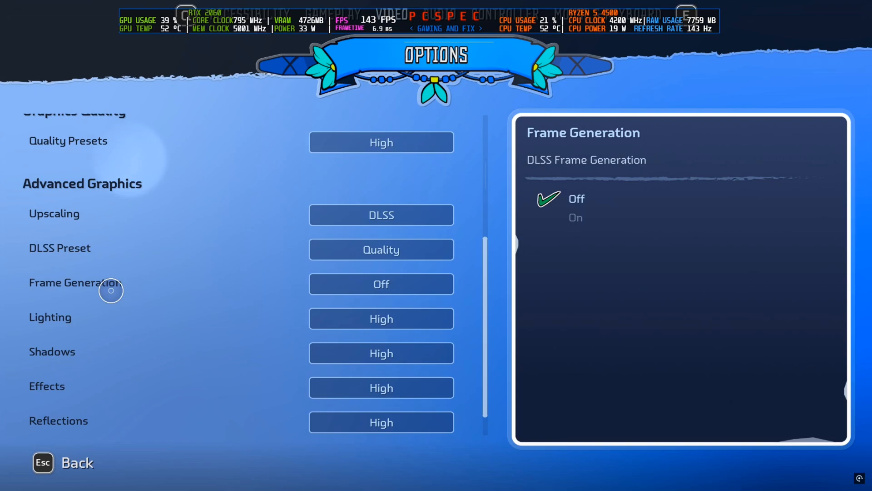
mouse_move(95, 283)
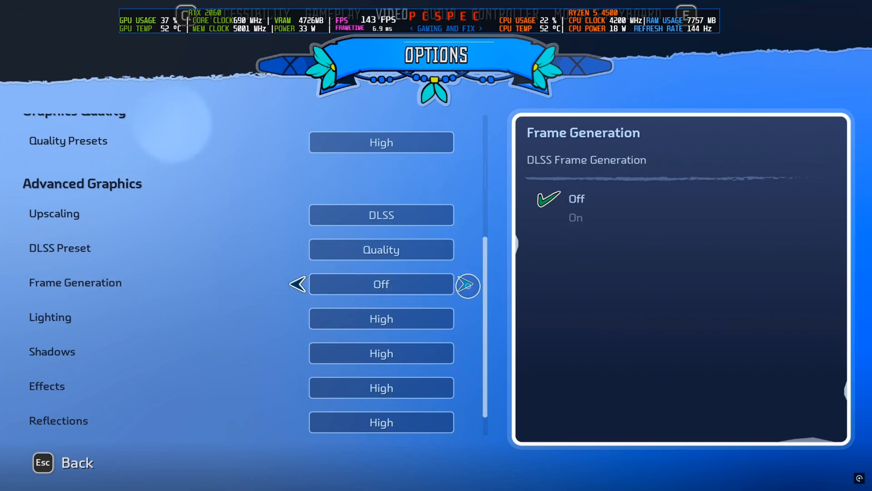
left_click(467, 286)
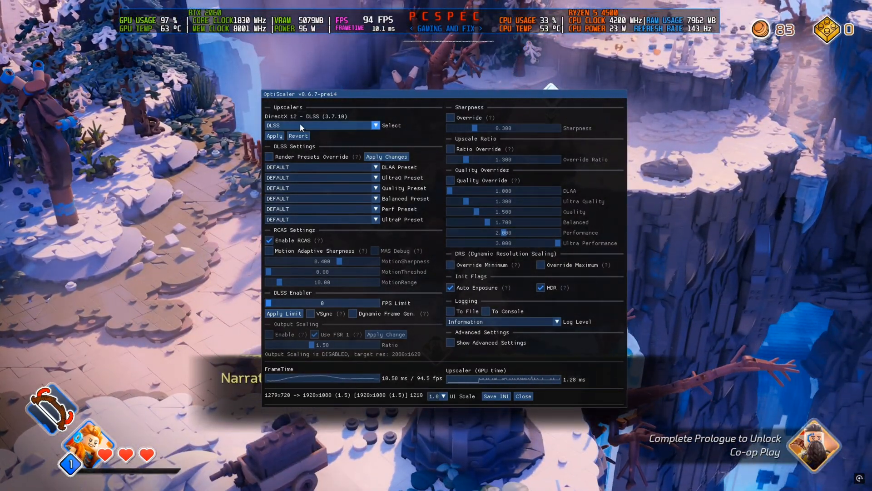
Step: Switch the OptiScaler upscaler to FSR 3.X and apply it
left_click(322, 125)
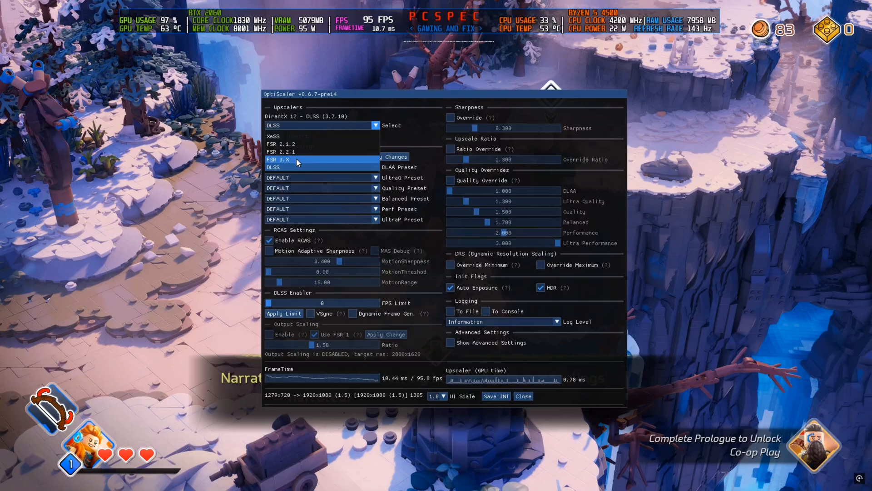
left_click(278, 160)
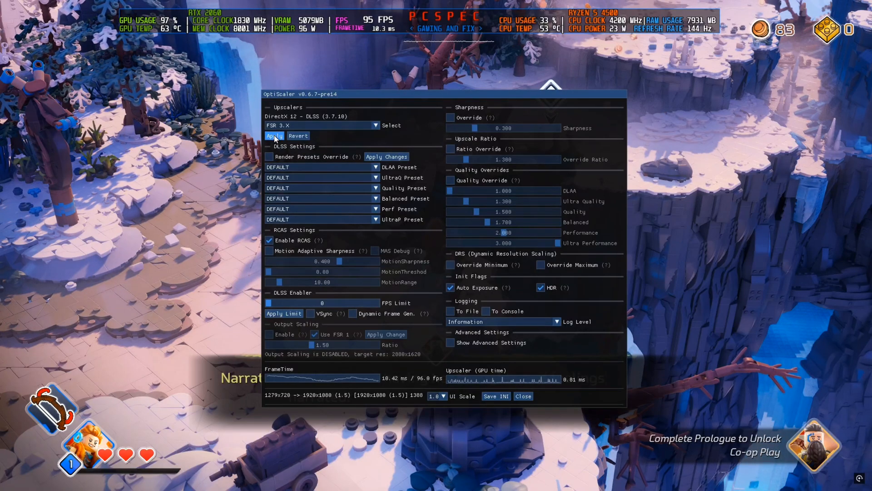
left_click(275, 136)
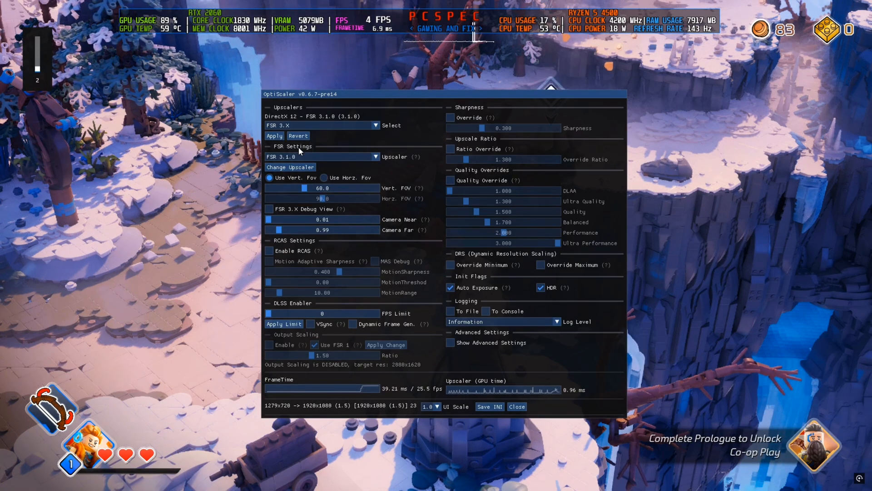
left_click(516, 407)
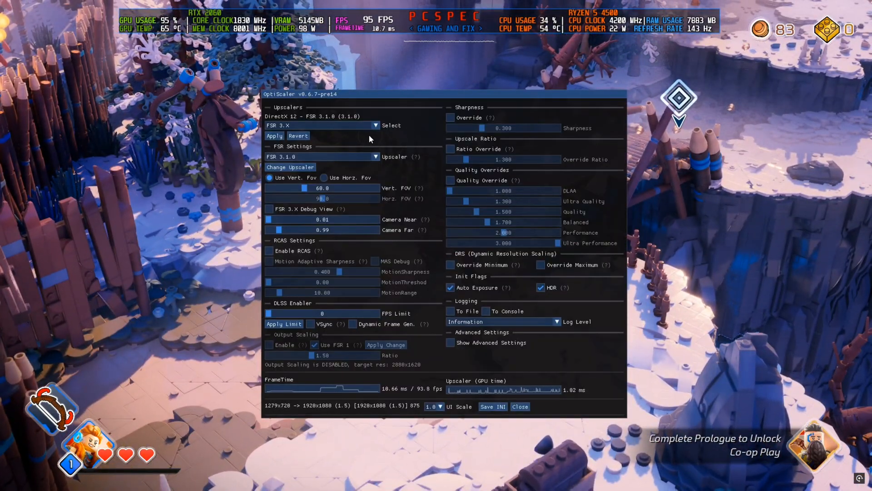
Step: Apply XeSS as the upscaler, then switch back to DLSS and apply it
left_click(322, 124)
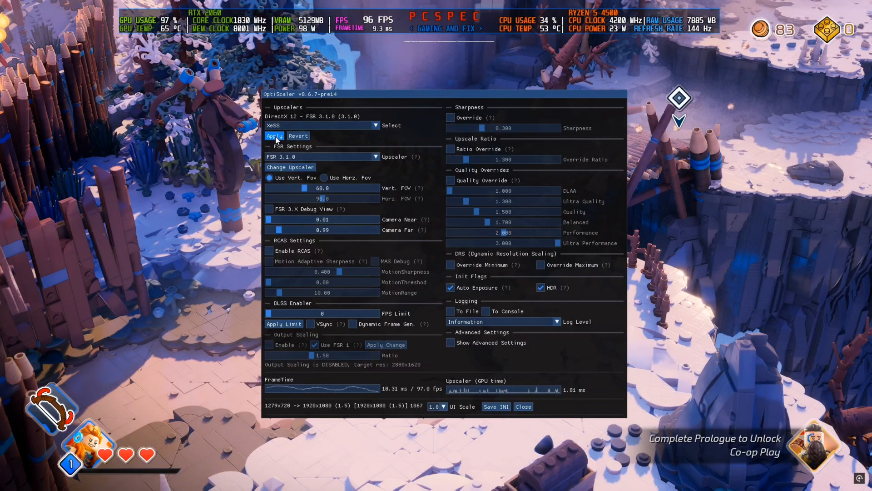
left_click(274, 135)
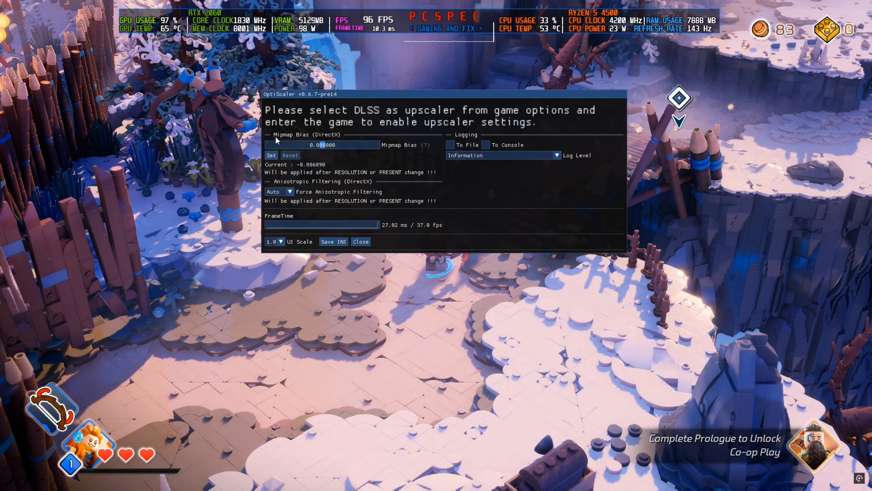
left_click(359, 240)
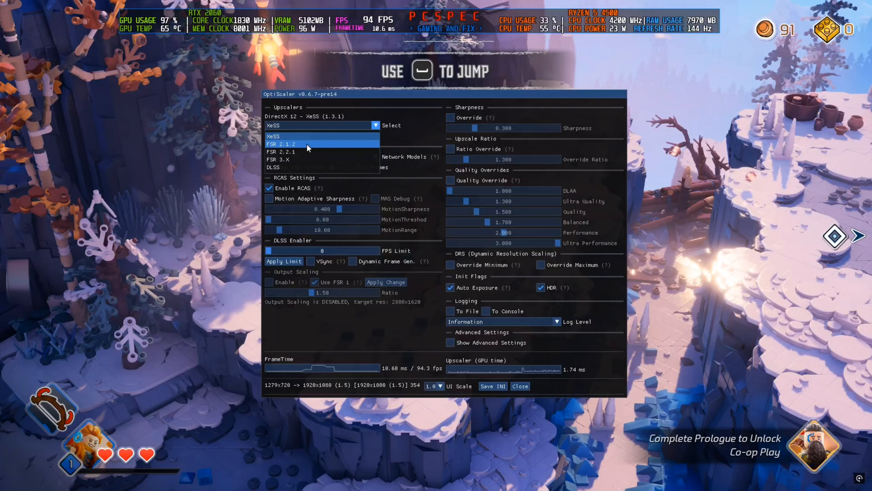
left_click(274, 167)
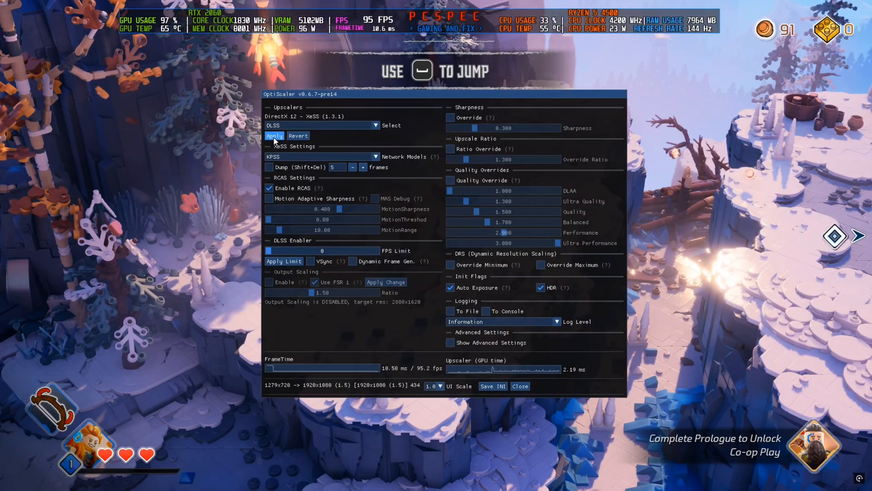
left_click(520, 386)
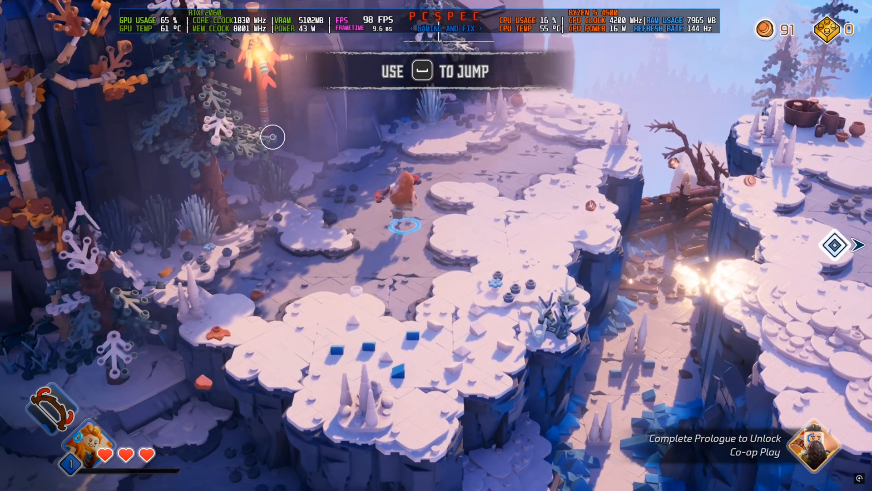